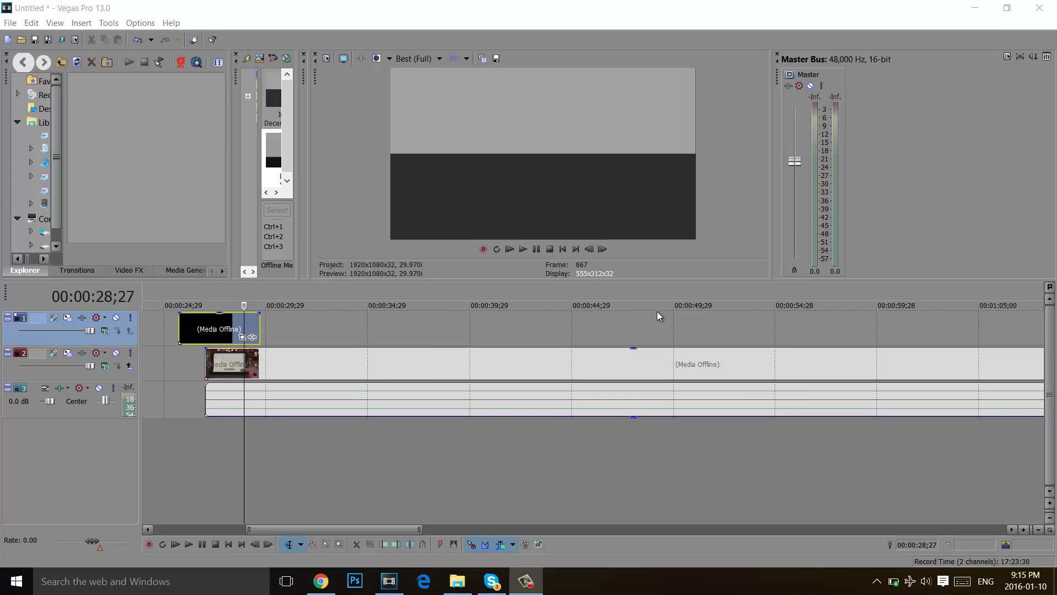
{"action": "mouse_move", "coordinate": [363, 277]}
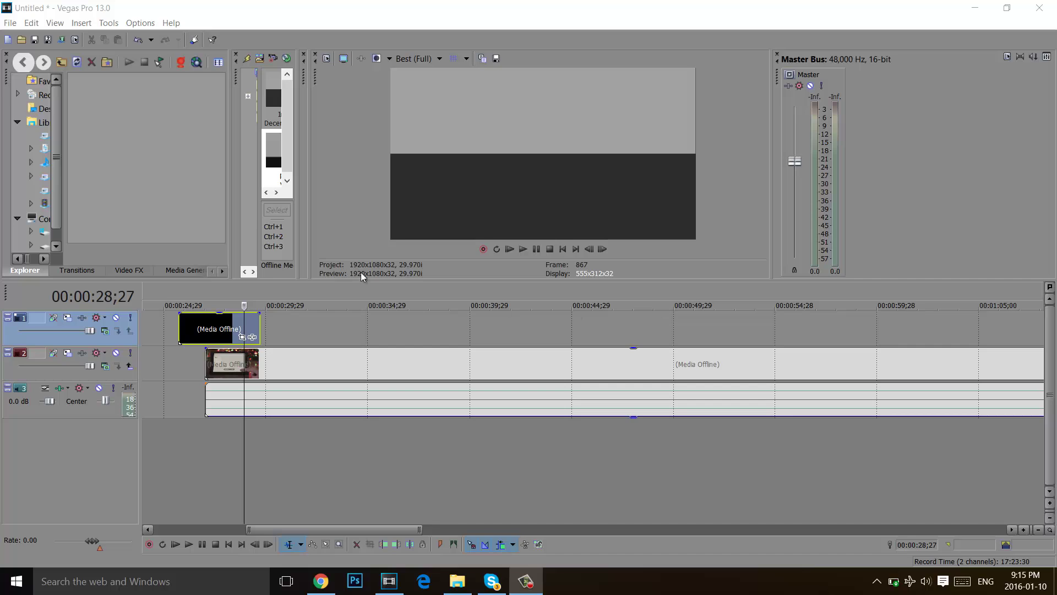
{"action": "mouse_move", "coordinate": [224, 299]}
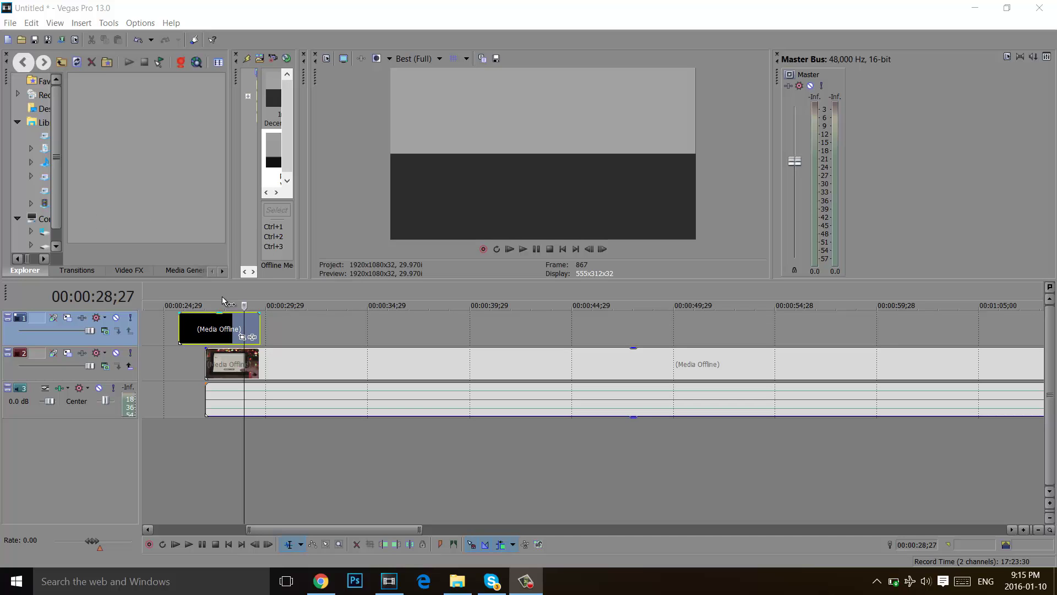
{"action": "mouse_move", "coordinate": [238, 298]}
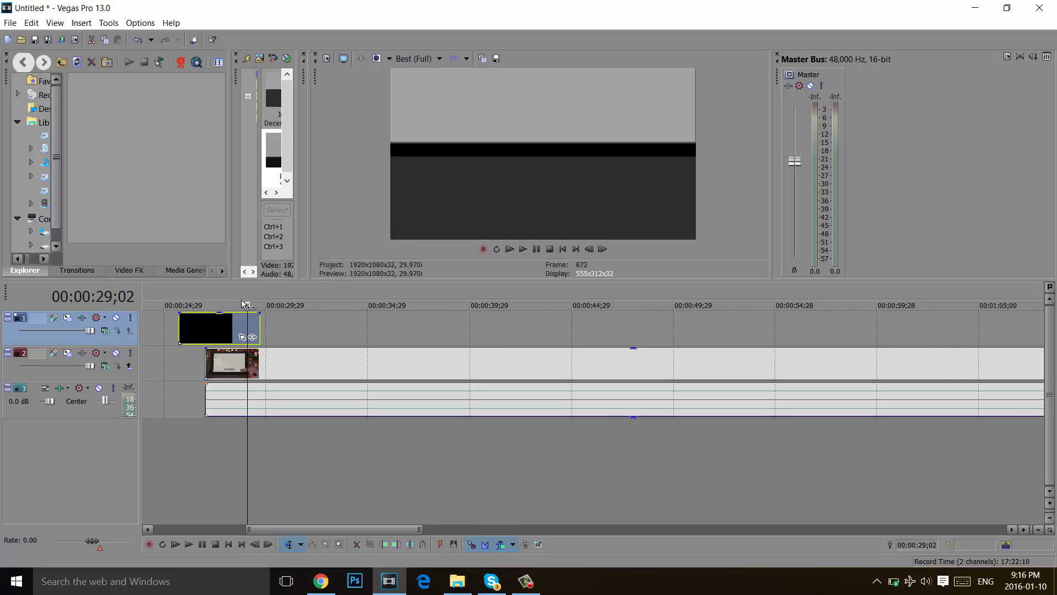
Move the playhead into the track 1 intro clip and bring up its event Properties.
{"action": "left_click_drag", "start_coordinate": [247, 305], "coordinate": [255, 305]}
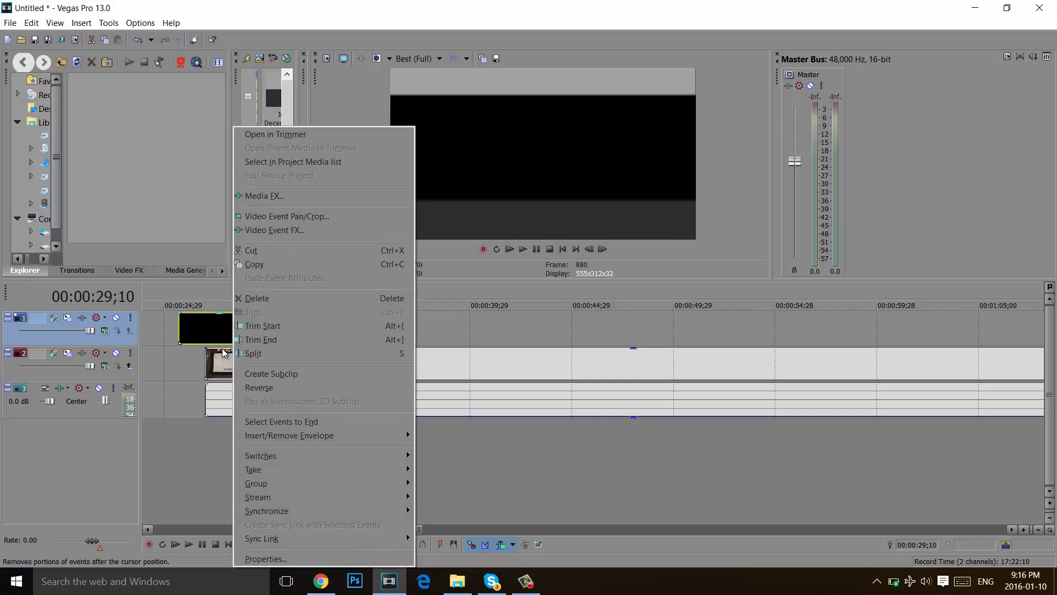
{"action": "mouse_move", "coordinate": [266, 558]}
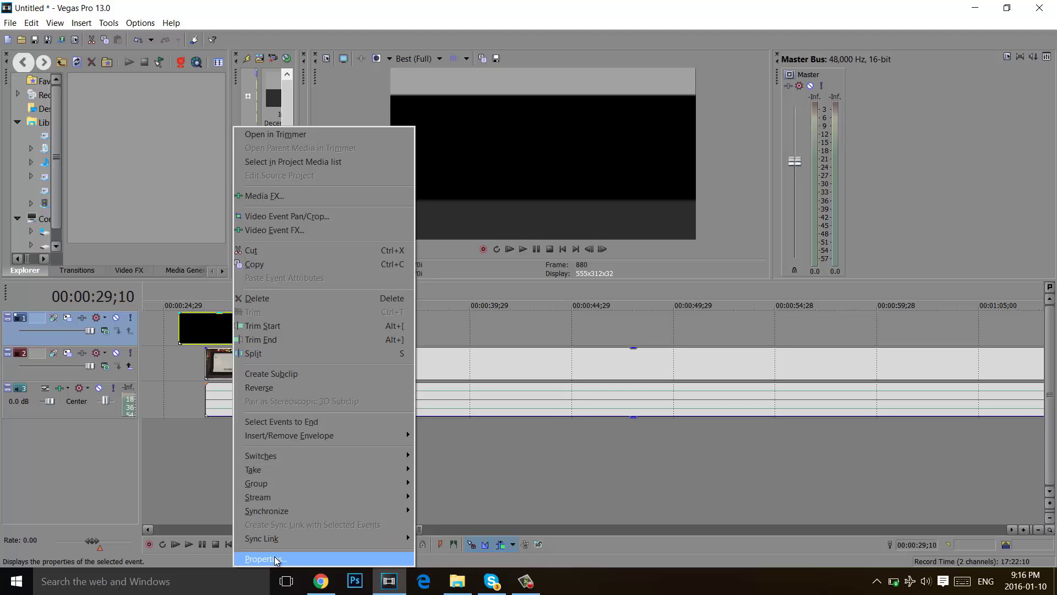
{"action": "left_click", "coordinate": [266, 559]}
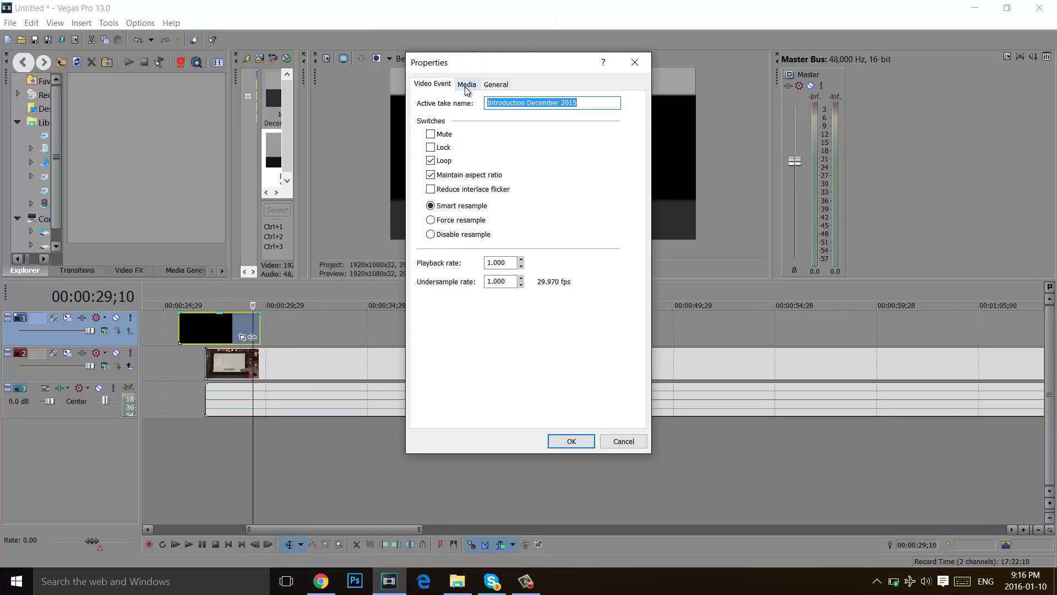
In the clip's Media settings, choose Premultiplied for the Alpha channel.
{"action": "left_click", "coordinate": [467, 84]}
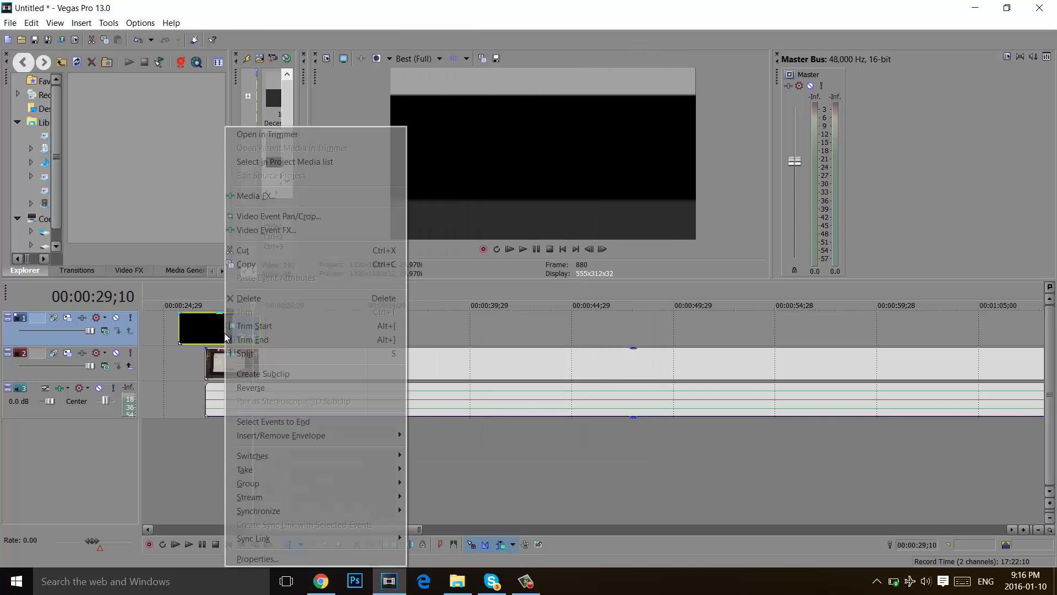
{"action": "left_click", "coordinate": [257, 558]}
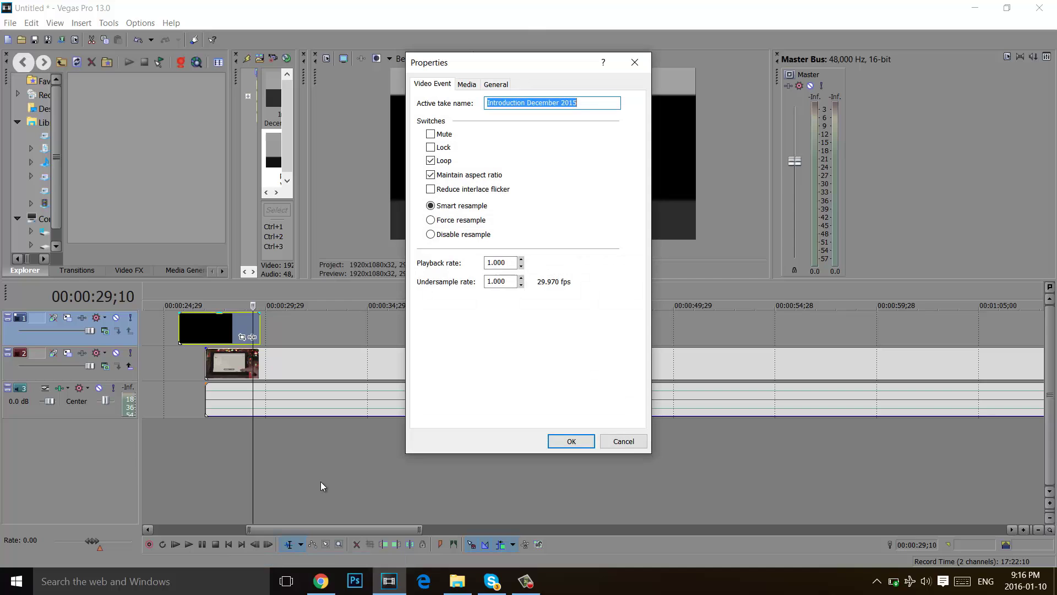
{"action": "left_click", "coordinate": [467, 83]}
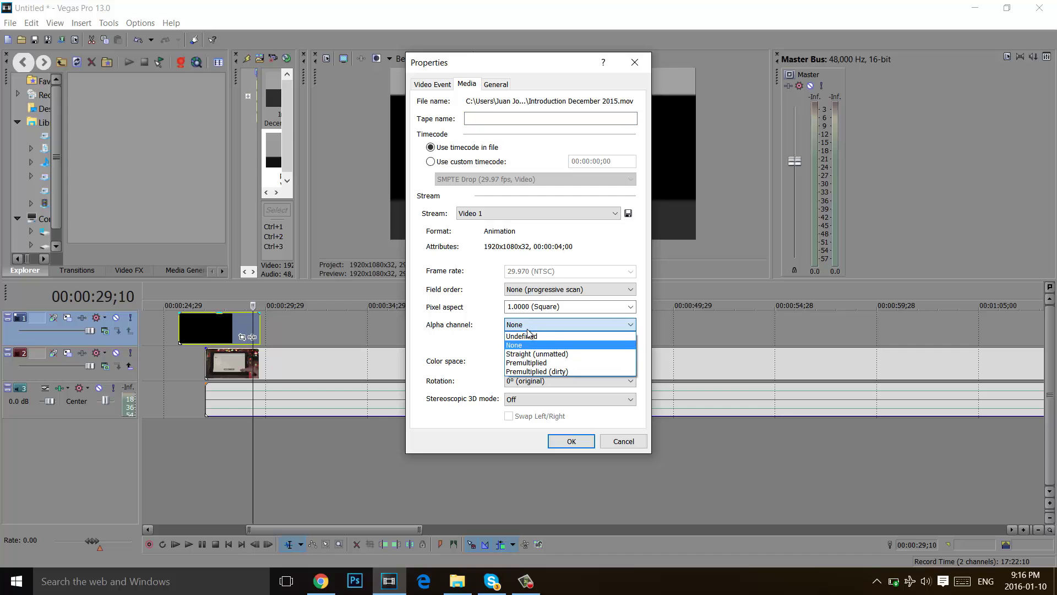
{"action": "mouse_move", "coordinate": [527, 362]}
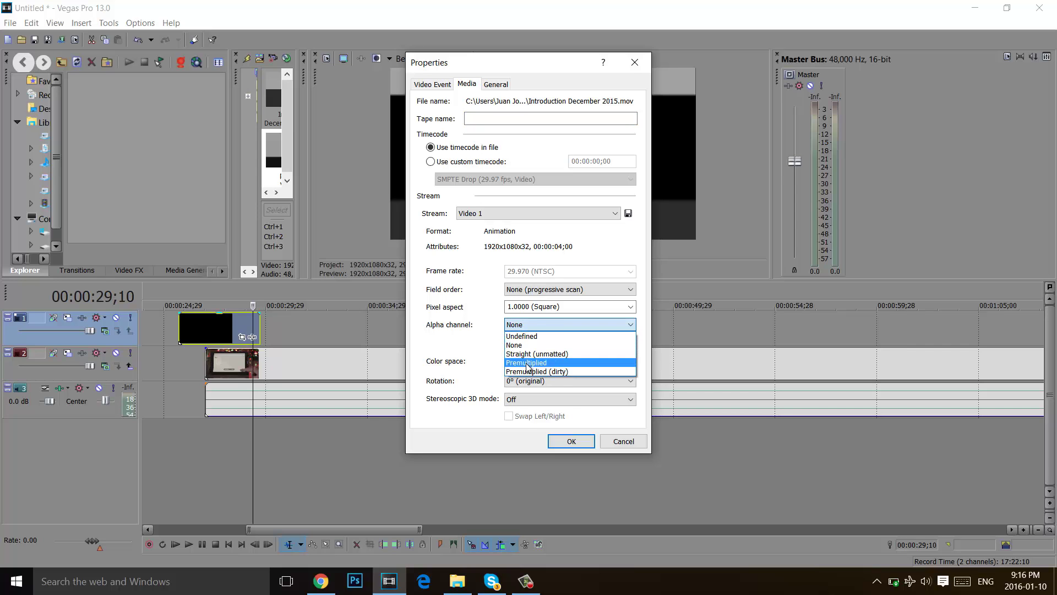
{"action": "left_click", "coordinate": [526, 362]}
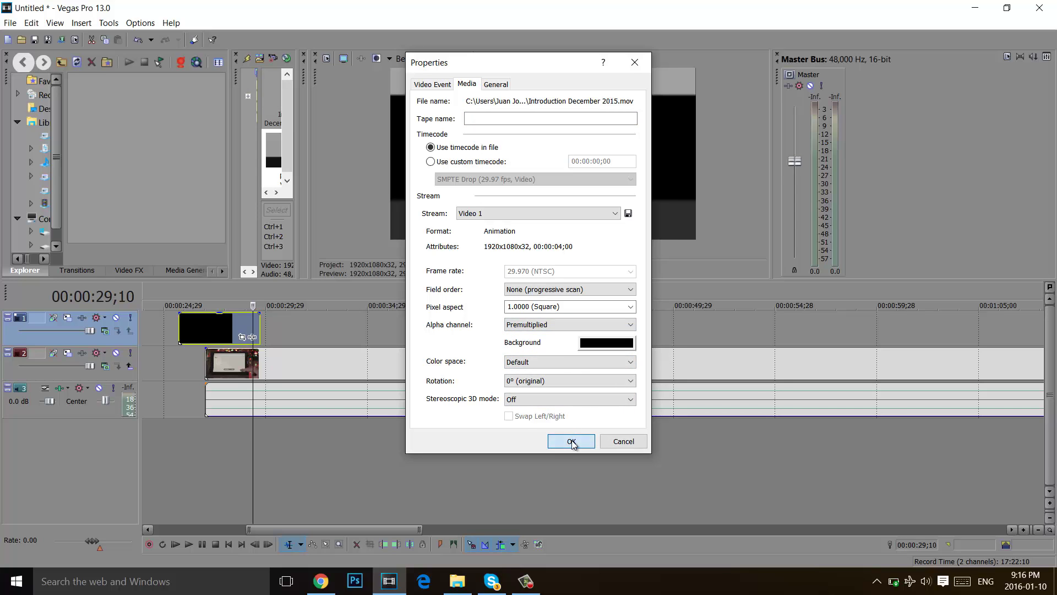
Confirm with OK so the intro clip turns transparent over the footage beneath.
{"action": "left_click", "coordinate": [571, 441]}
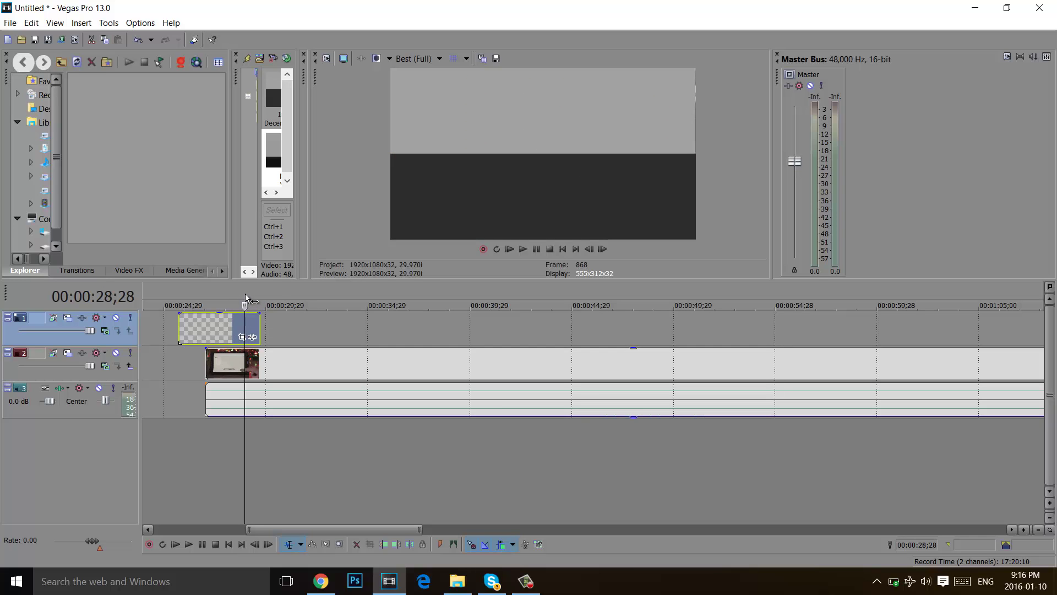
{"action": "left_click", "coordinate": [188, 544]}
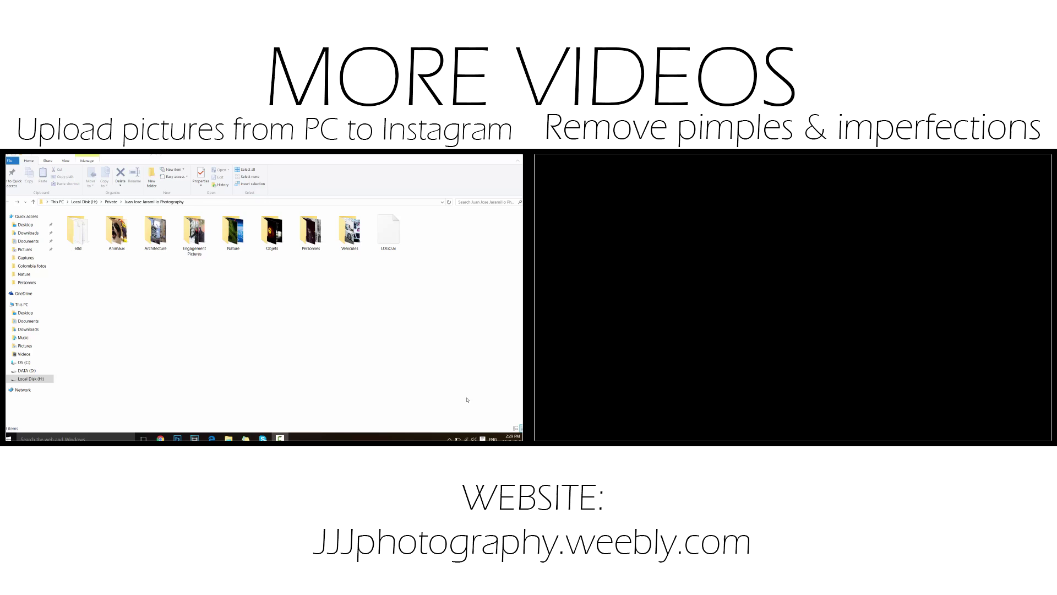
{"action": "mouse_move", "coordinate": [423, 264]}
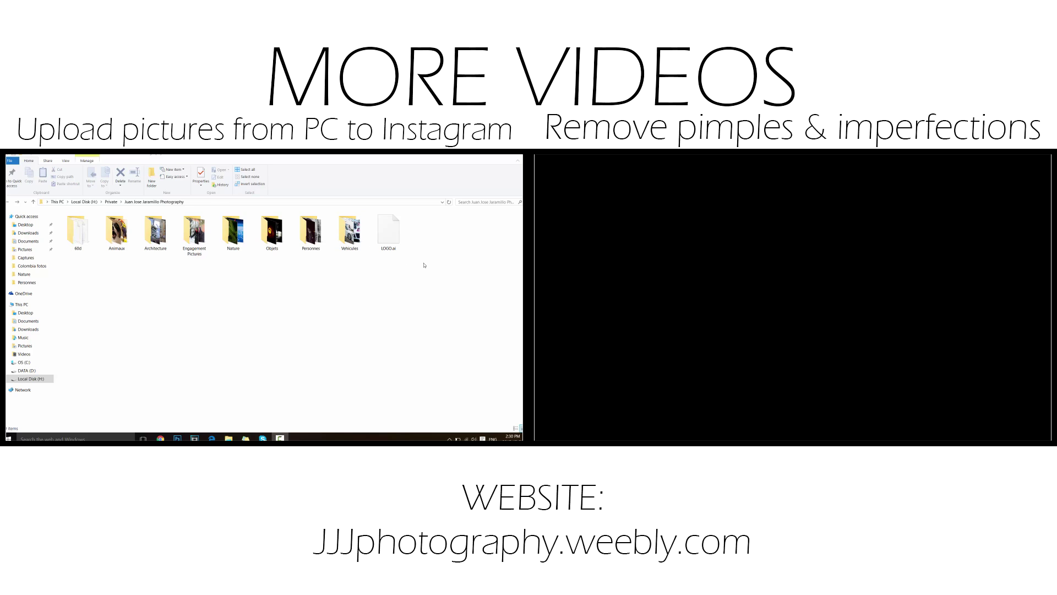